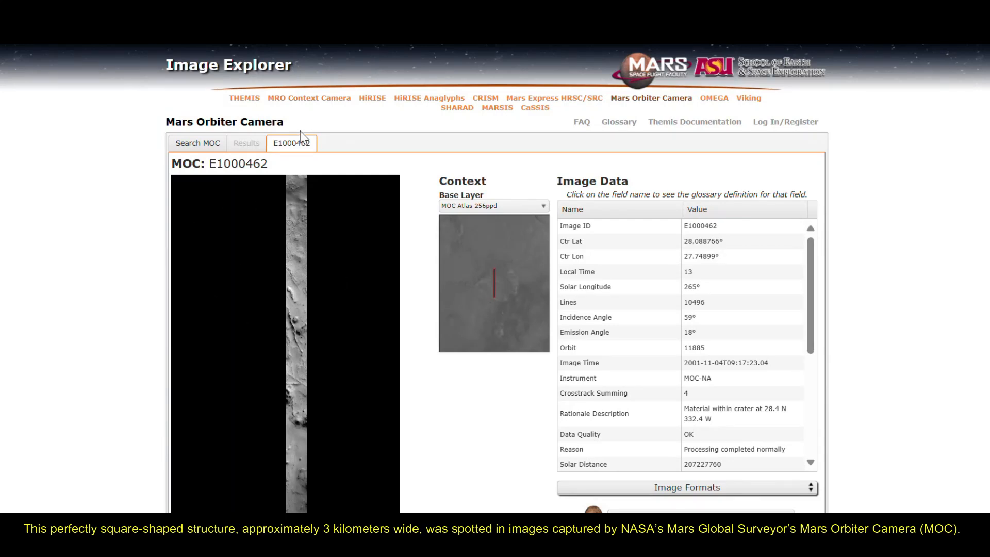
{"action": "mouse_move", "coordinate": [286, 274]}
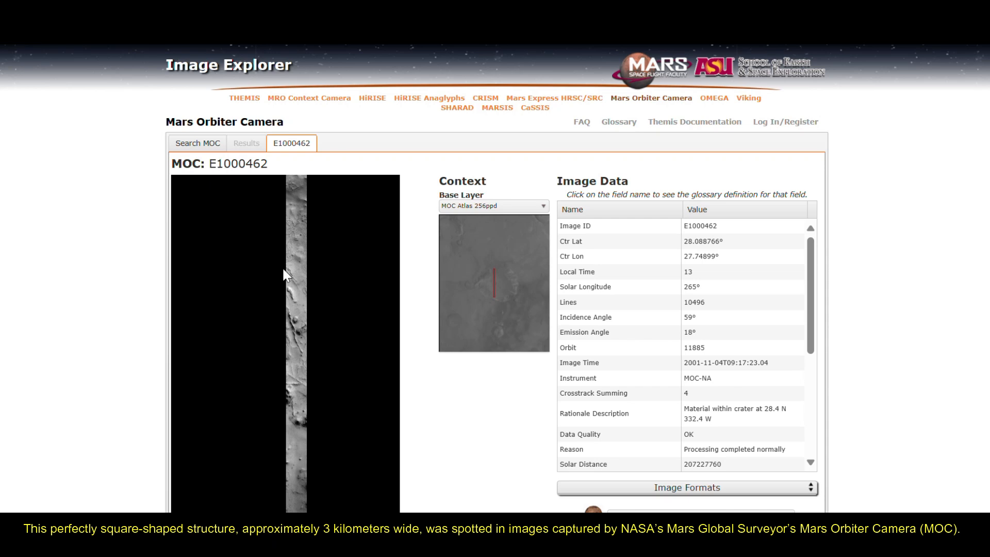
{"action": "scroll", "scroll_direction": "down", "scroll_amount": 3}
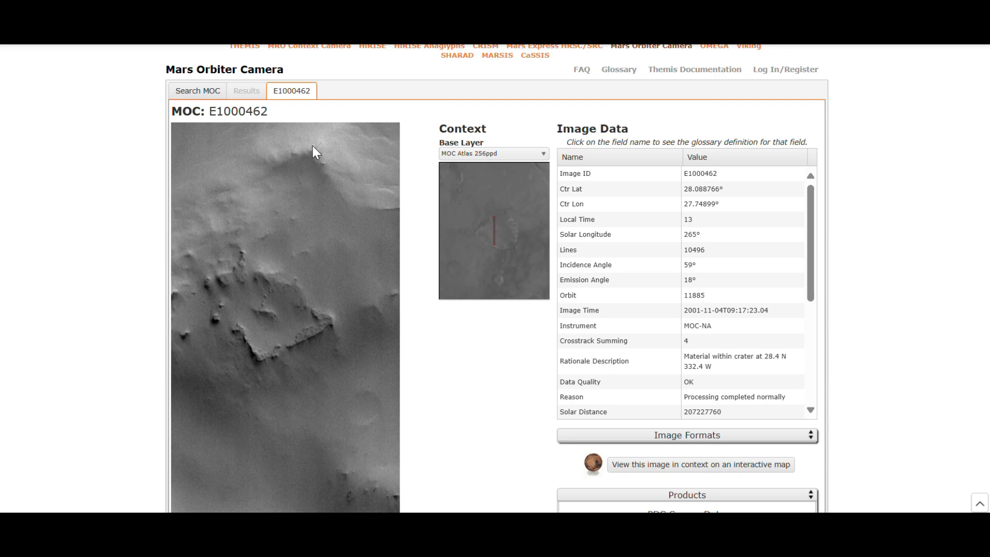
{"action": "mouse_move", "coordinate": [249, 346]}
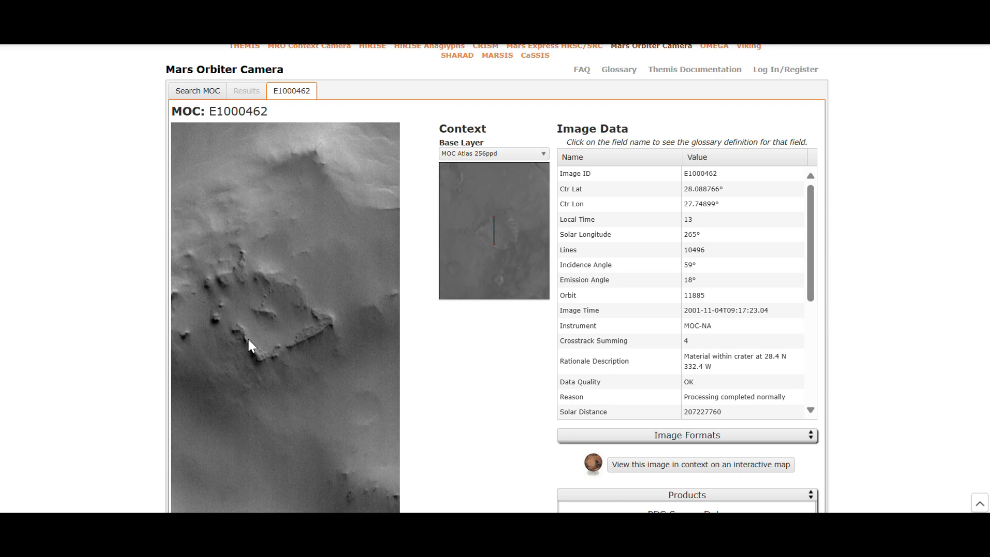
{"action": "mouse_move", "coordinate": [338, 215]}
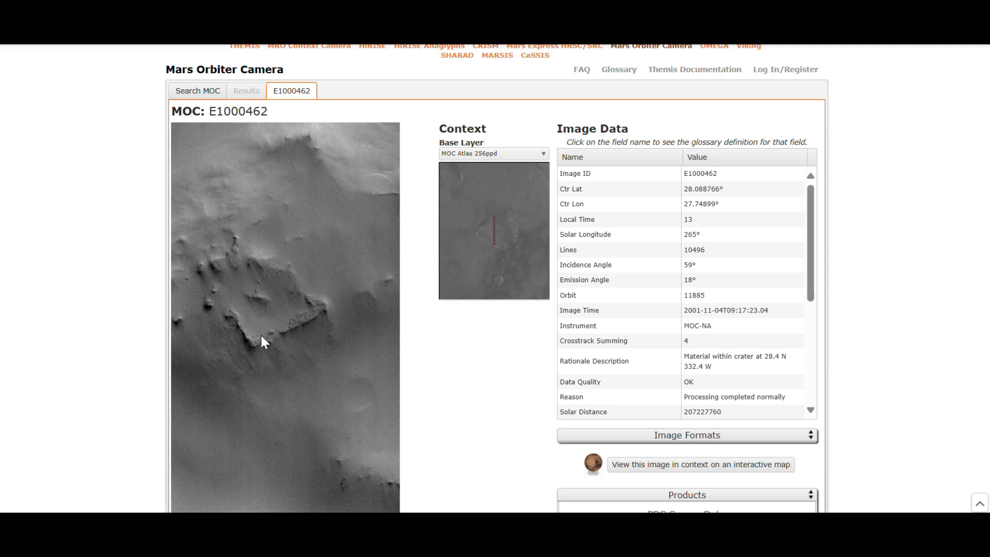
{"action": "mouse_move", "coordinate": [598, 327]}
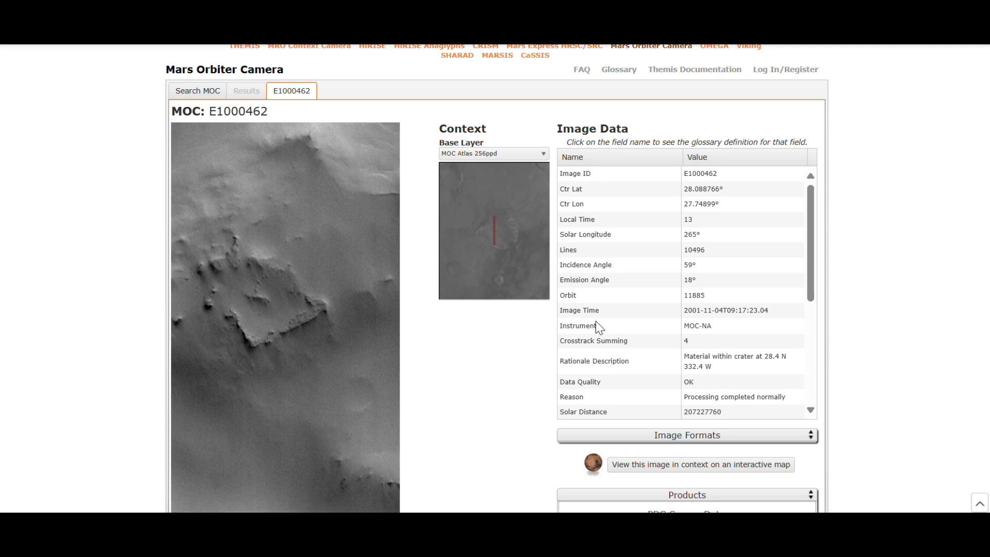
{"action": "mouse_move", "coordinate": [598, 328]}
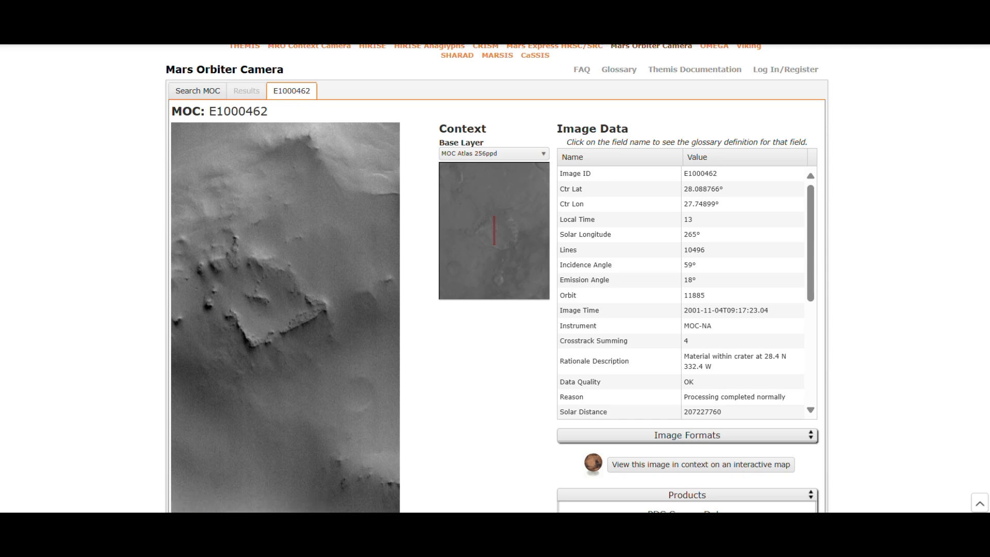
{"action": "scroll", "scroll_direction": "down", "scroll_amount": 3}
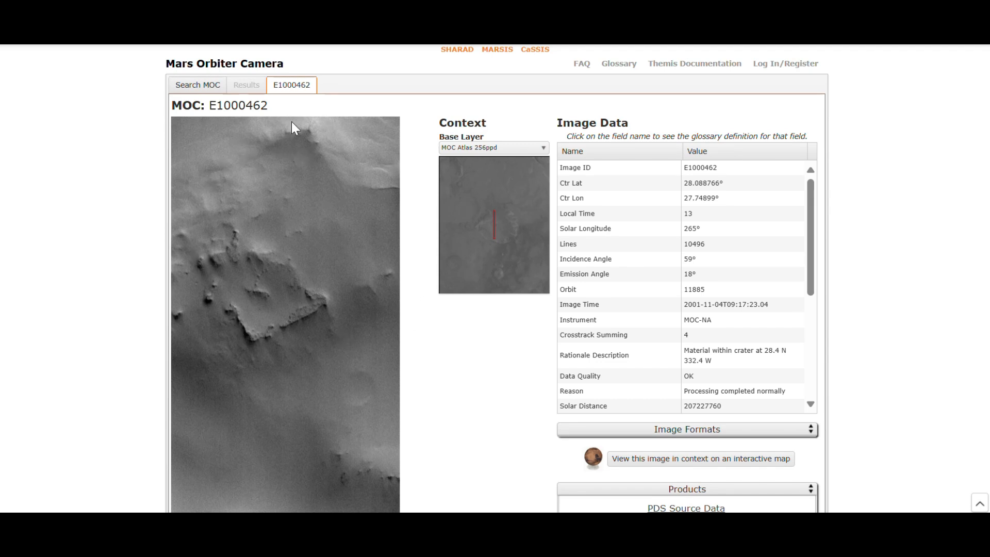
{"action": "mouse_move", "coordinate": [395, 285]}
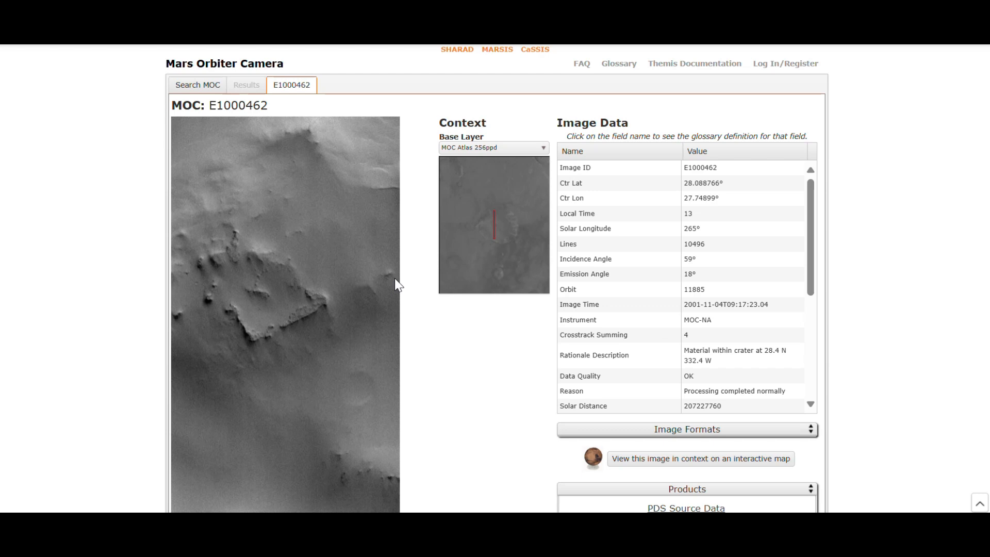